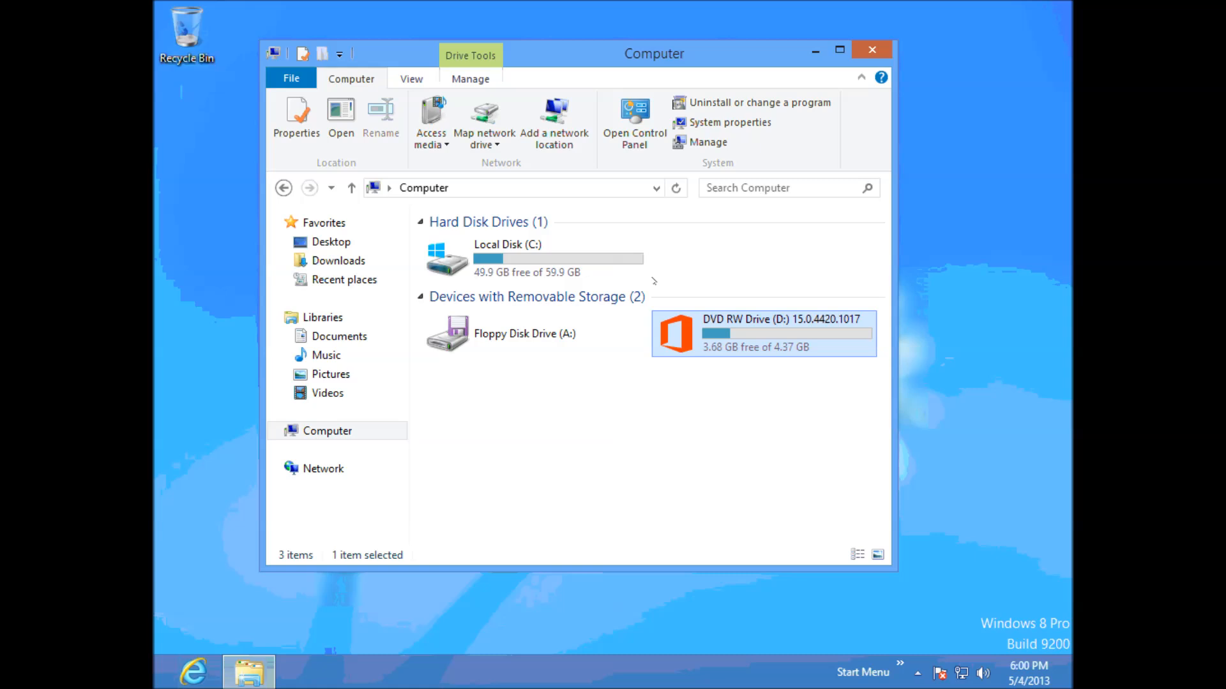
mouse_move(659, 446)
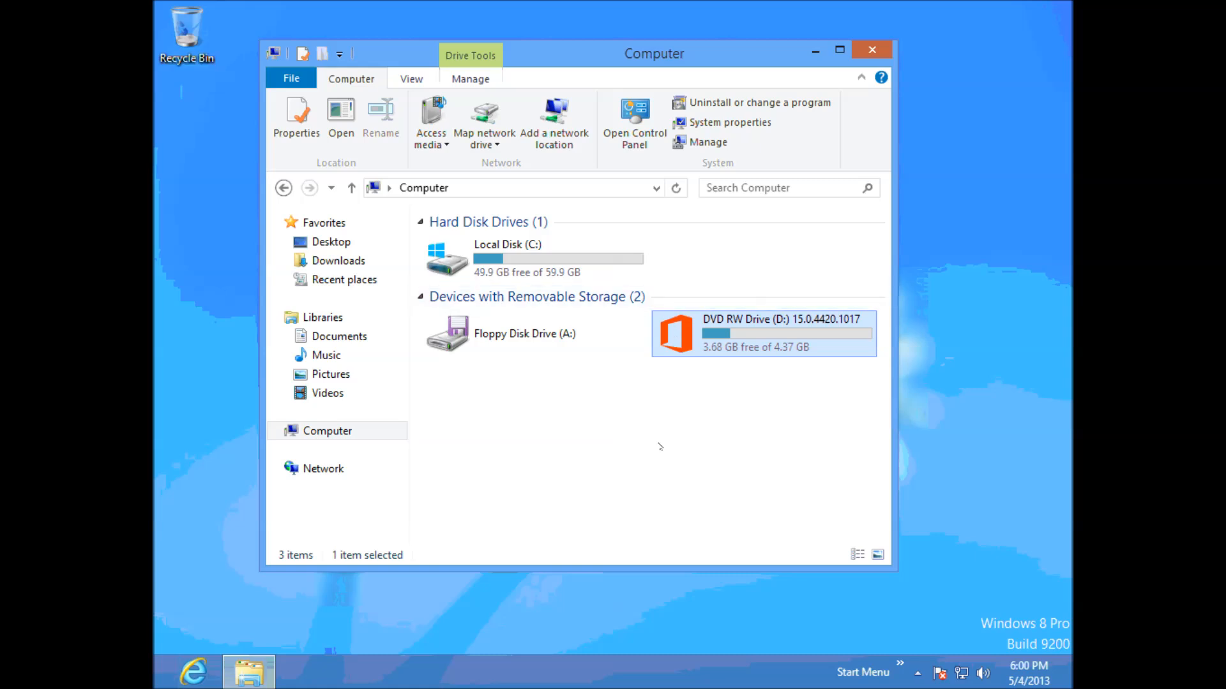
mouse_move(700, 432)
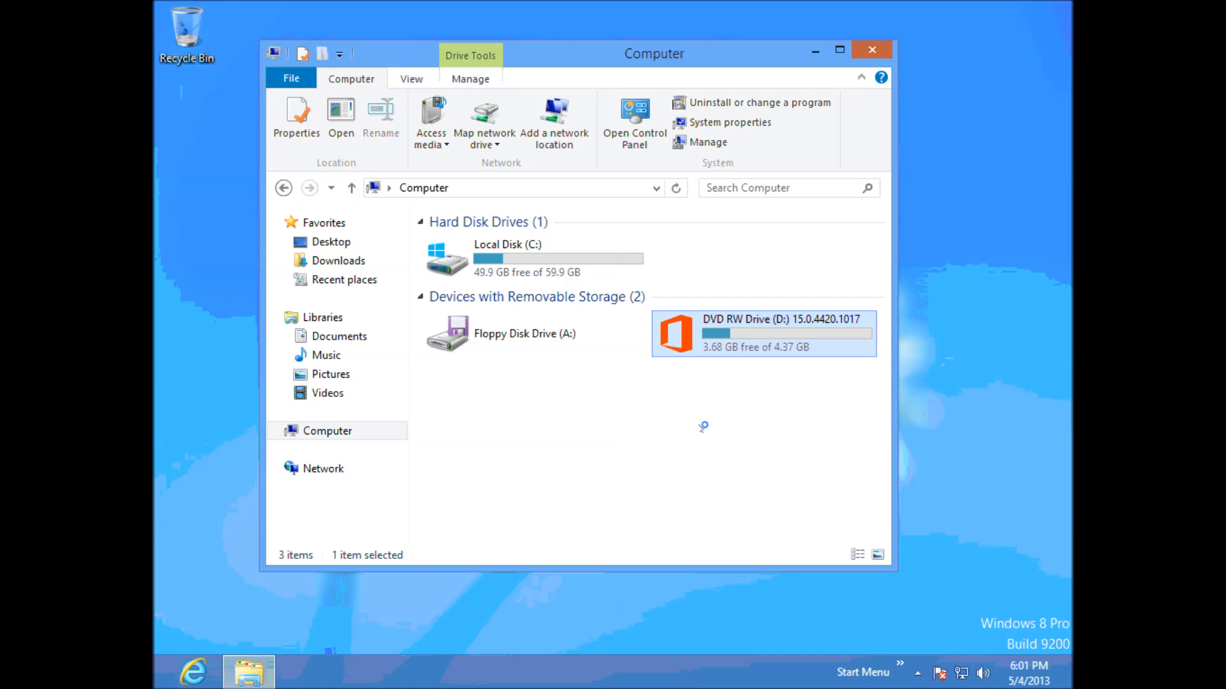
Run Office setup from the D: DVD drive twice, declining each UAC prompt with No.
double_click(763, 332)
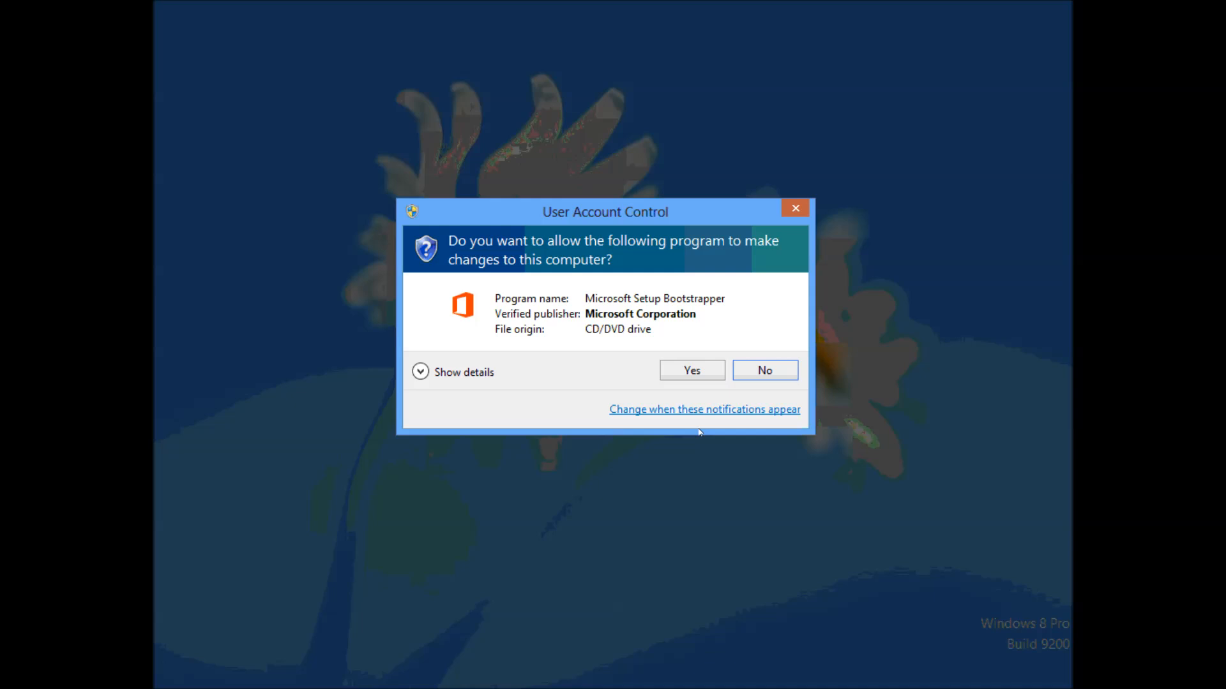
mouse_move(525, 216)
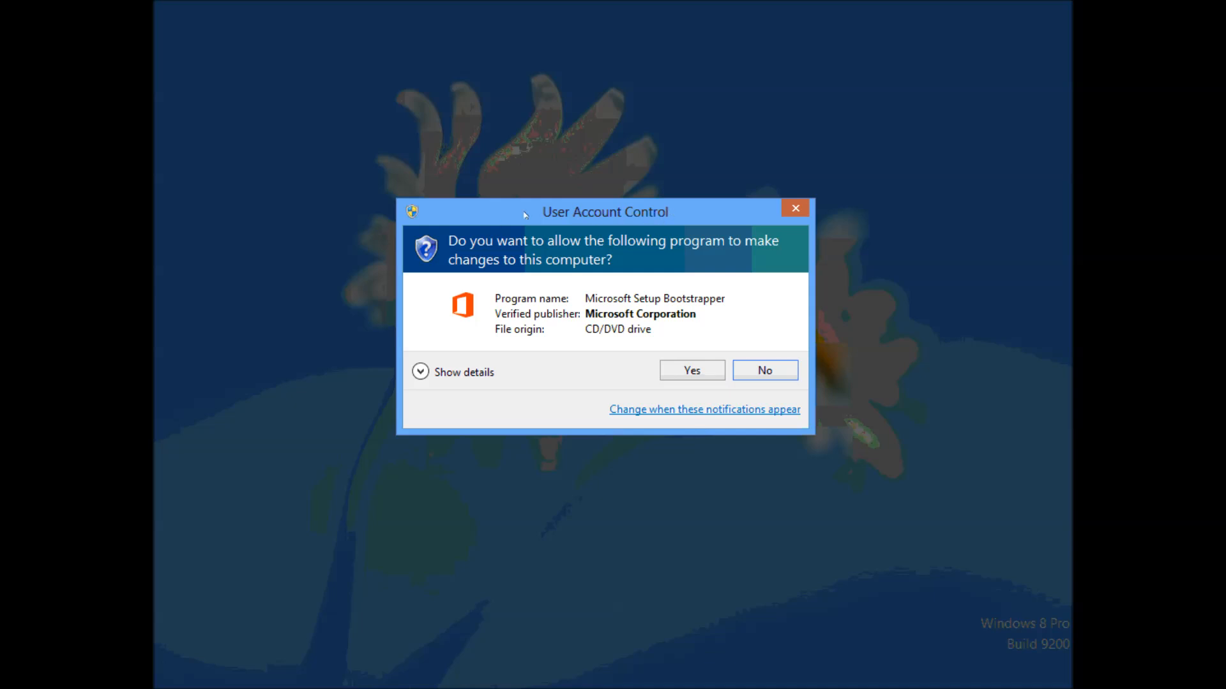
left_click(691, 370)
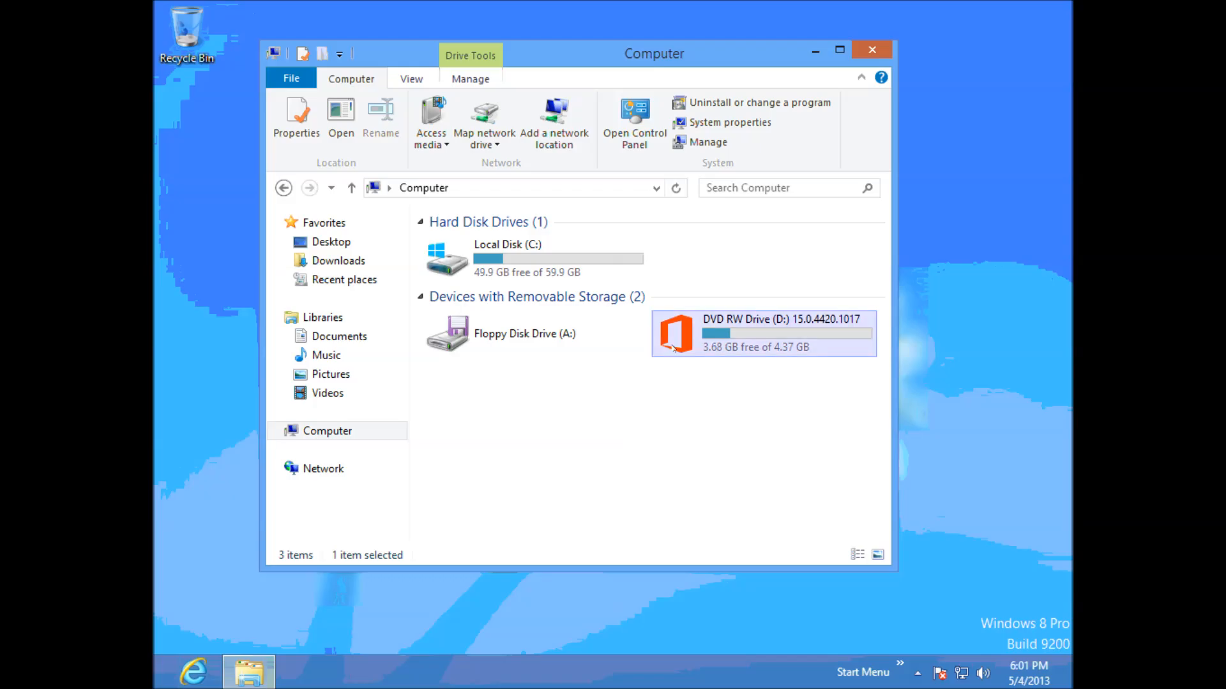
mouse_move(697, 376)
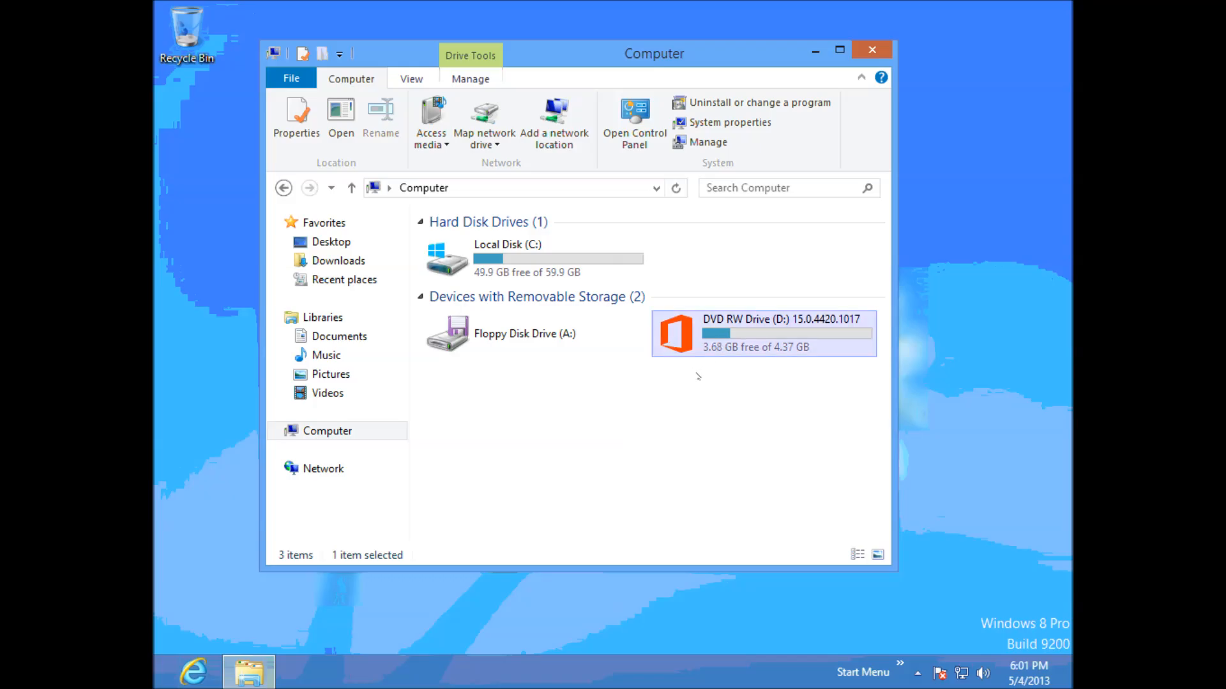
double_click(763, 333)
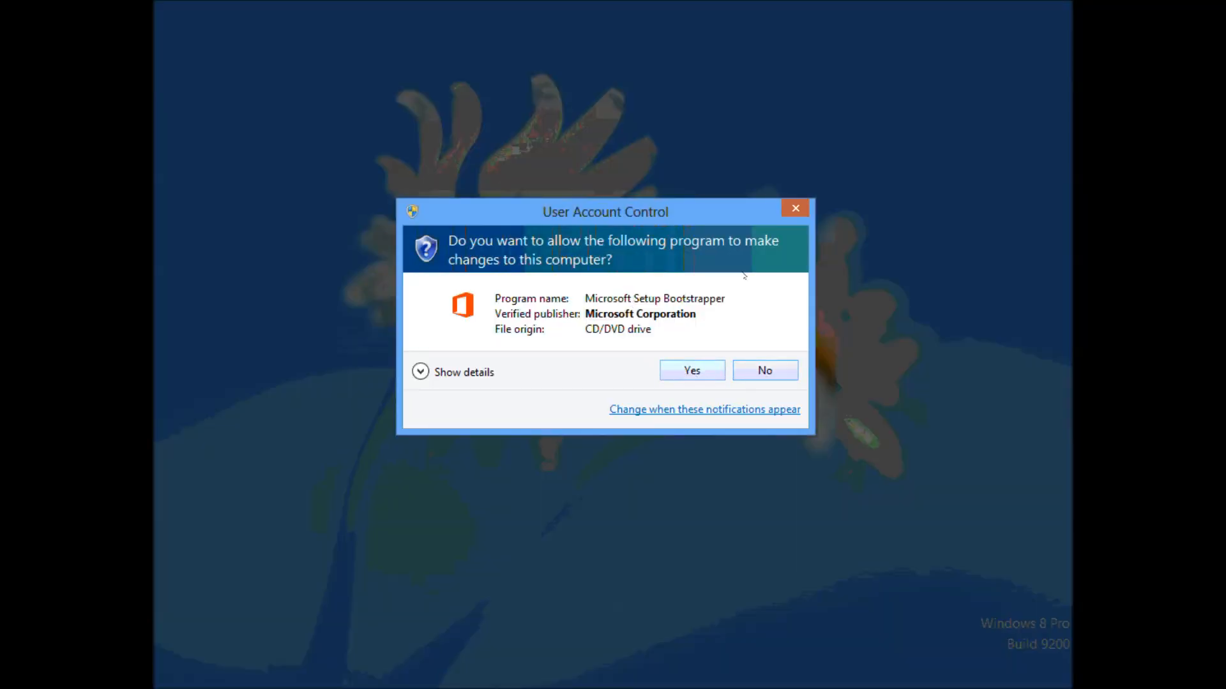
left_click(691, 370)
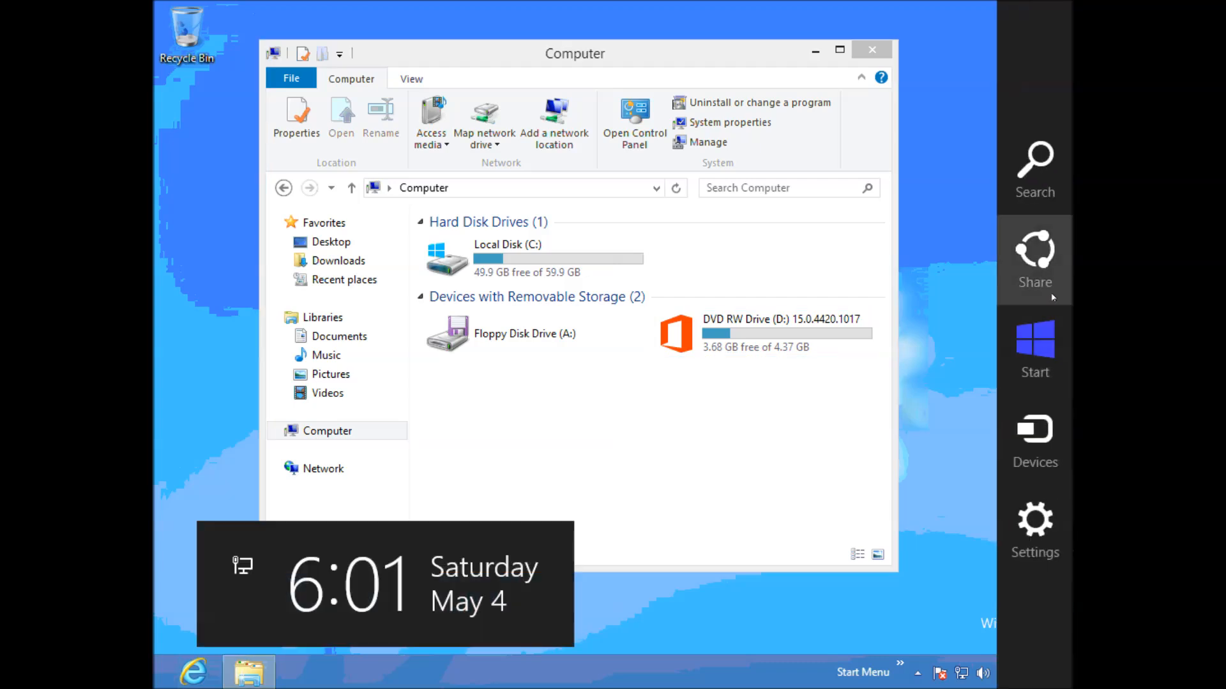
mouse_move(1035, 169)
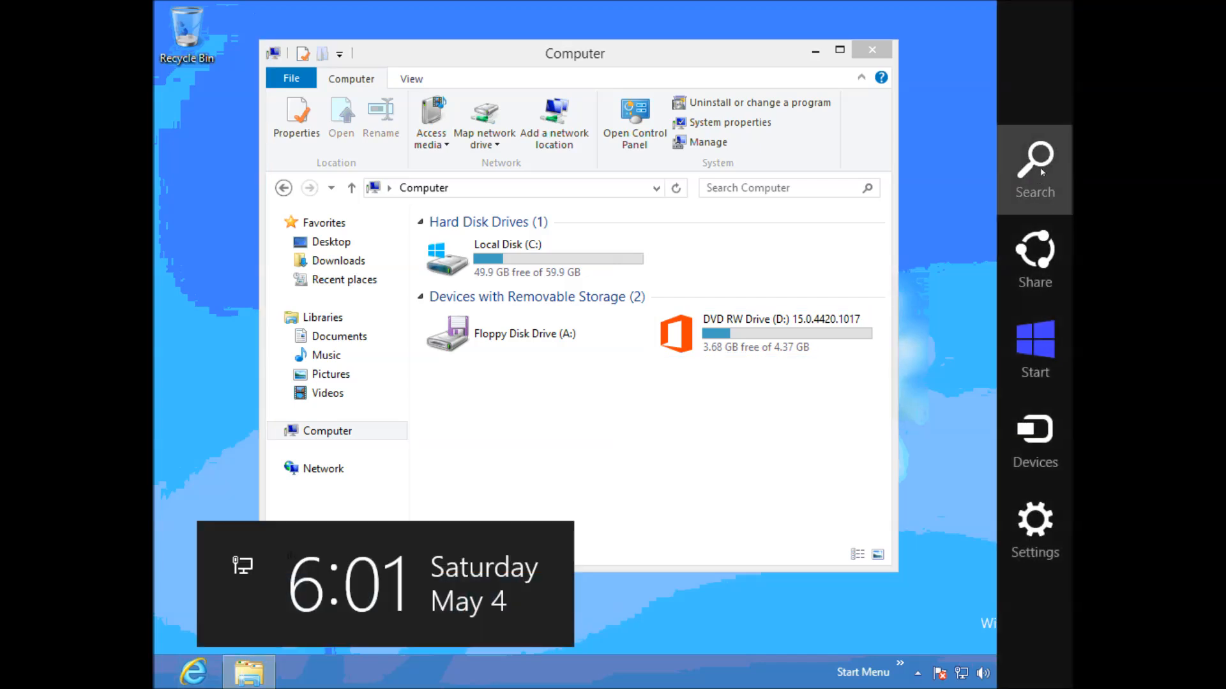
Search the Start screen apps for 'Control' and launch Control Panel.
left_click(1034, 168)
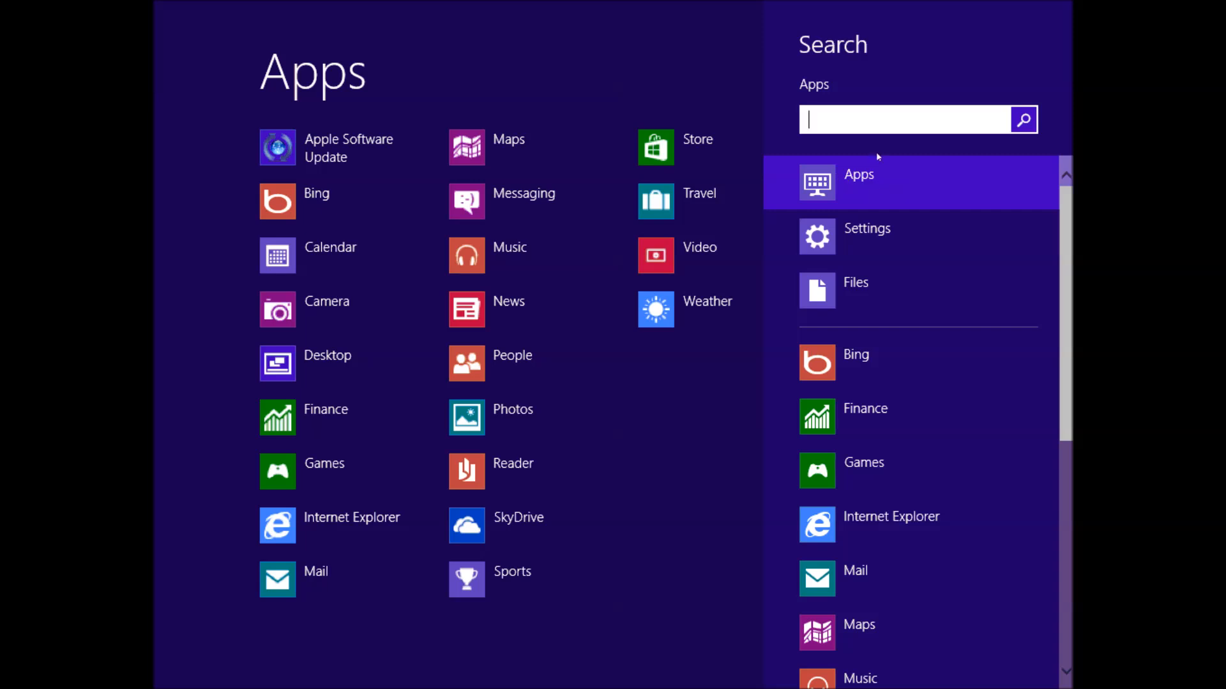
type("-")
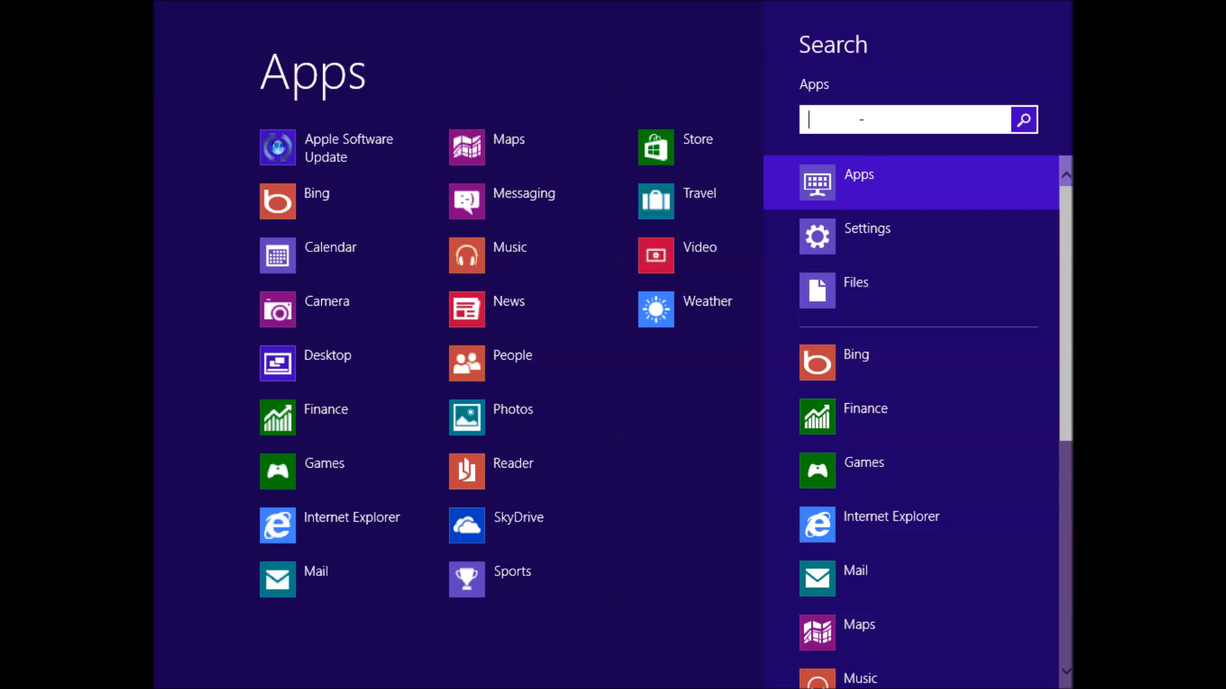
type("C")
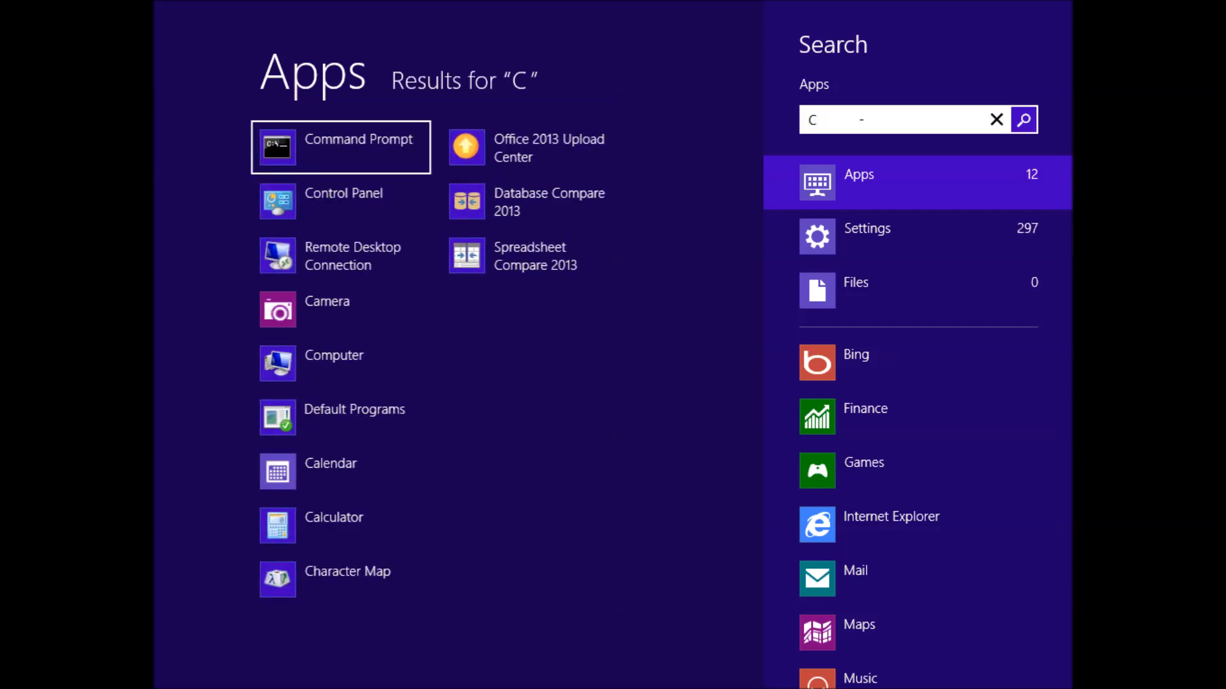
type("ontrol")
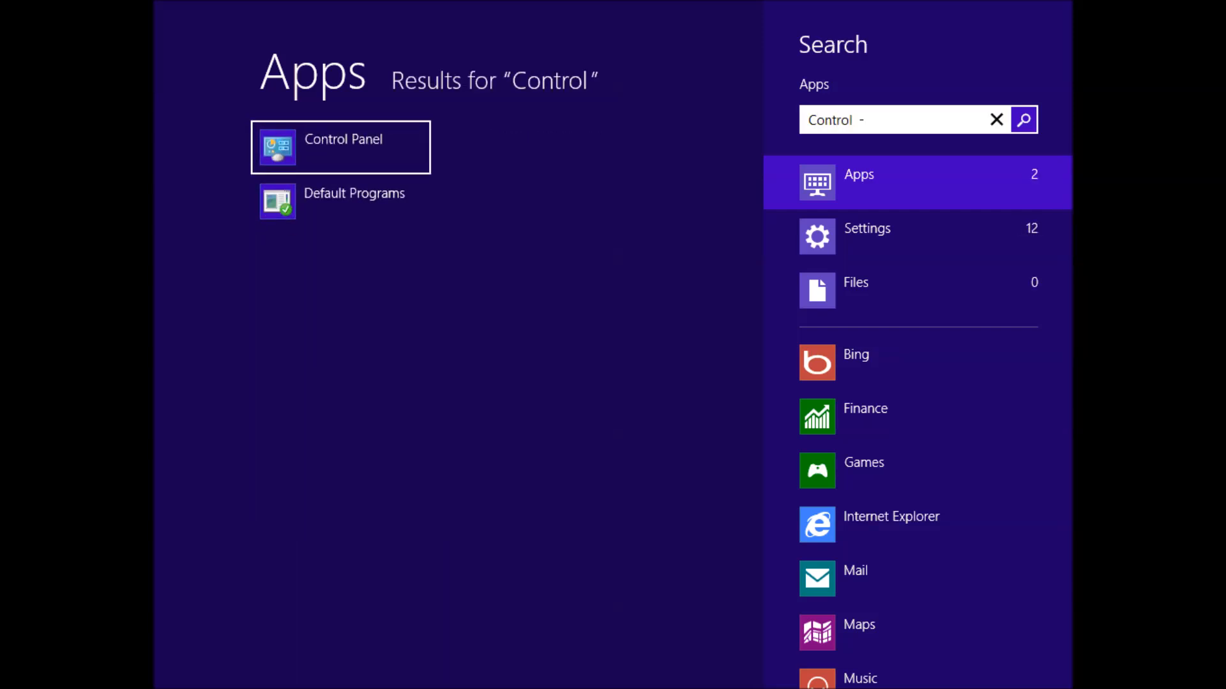
left_click(340, 147)
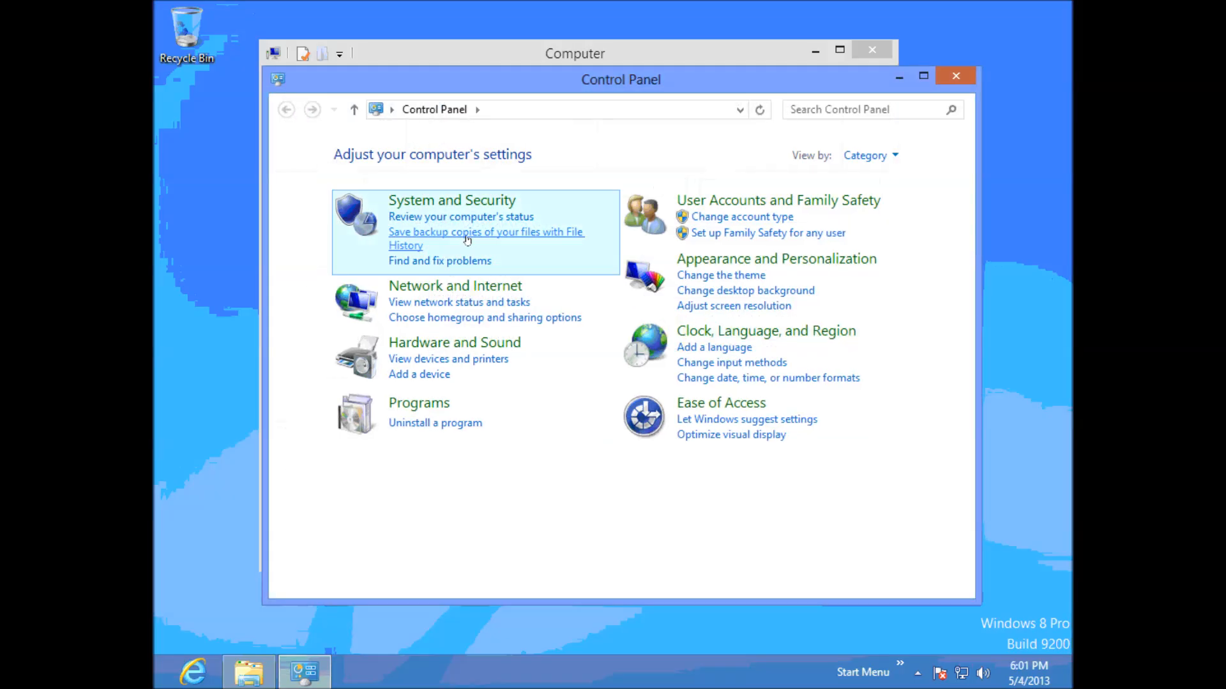
mouse_move(778, 200)
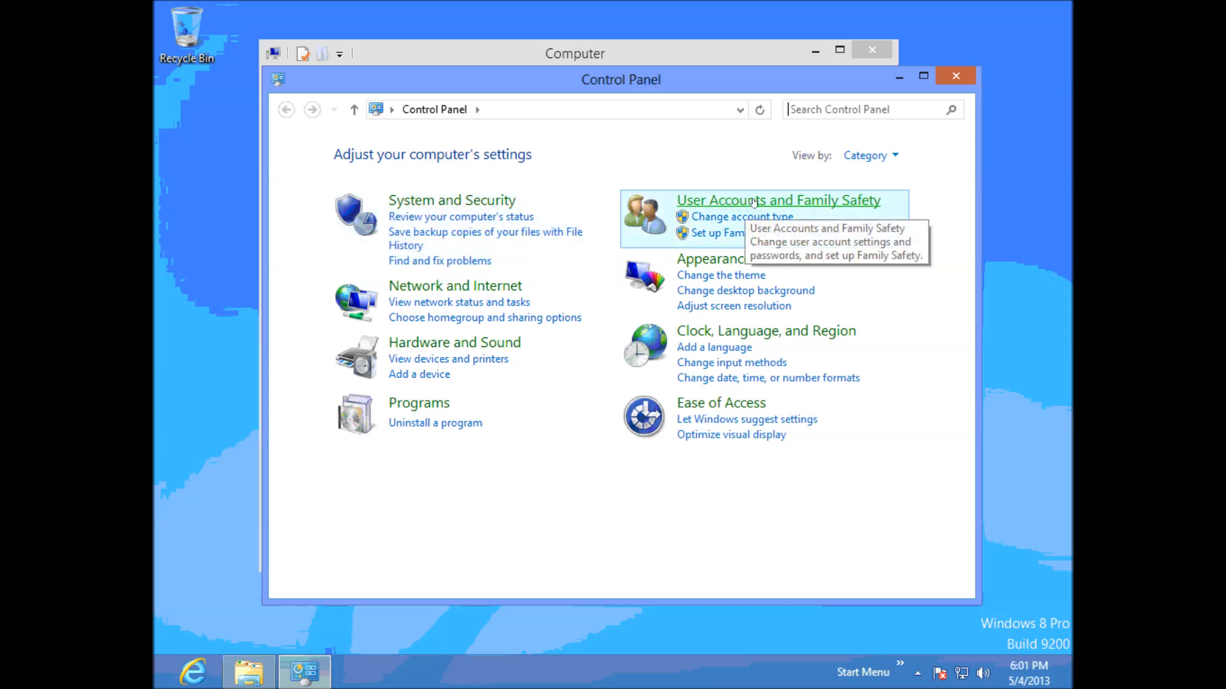
Go through User Accounts and Family Safety to 'Change User Account Control settings'.
left_click(778, 200)
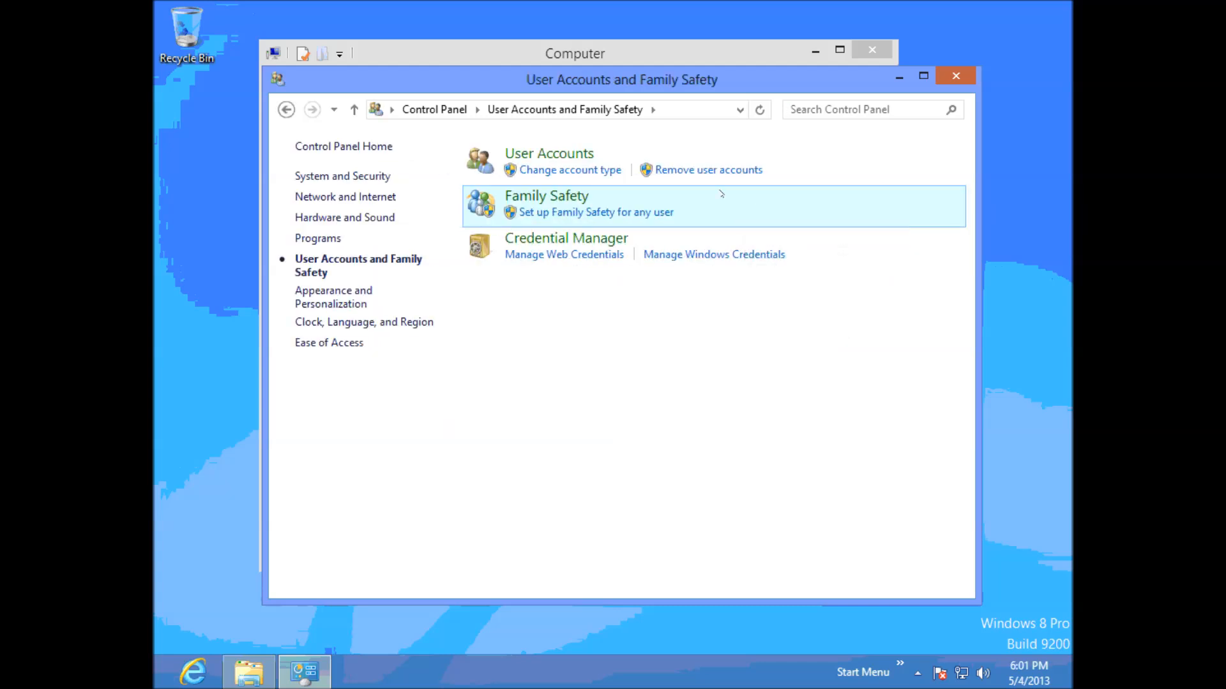
left_click(549, 154)
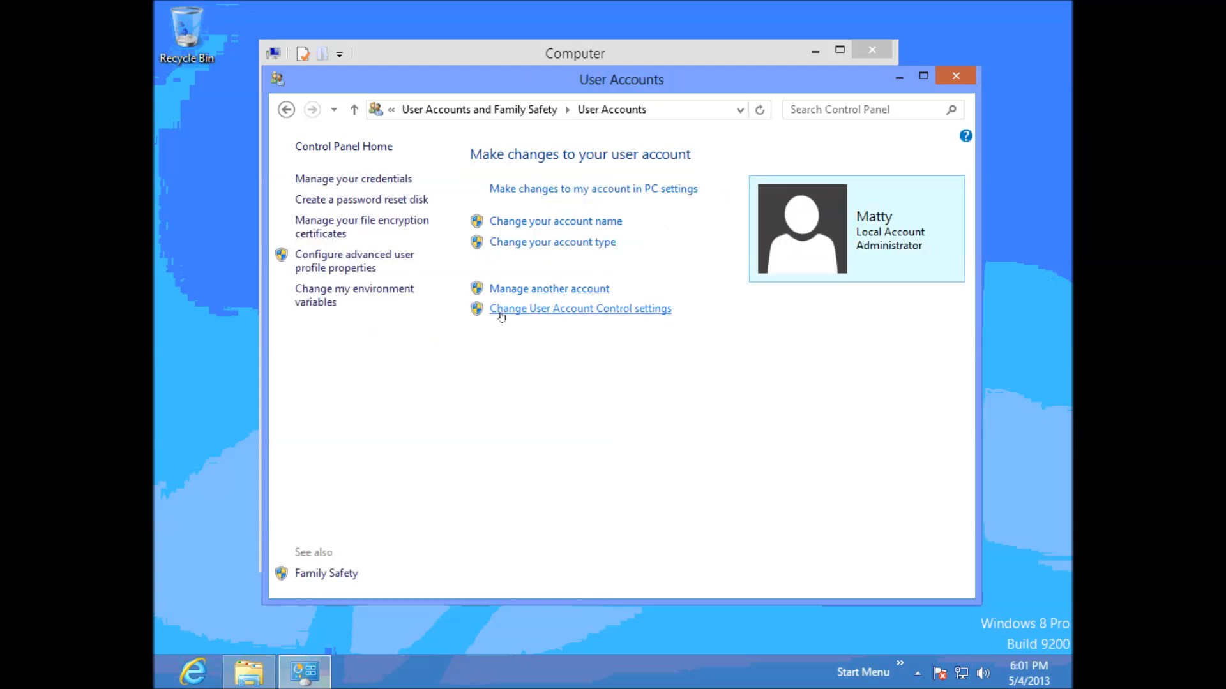
mouse_move(571, 313)
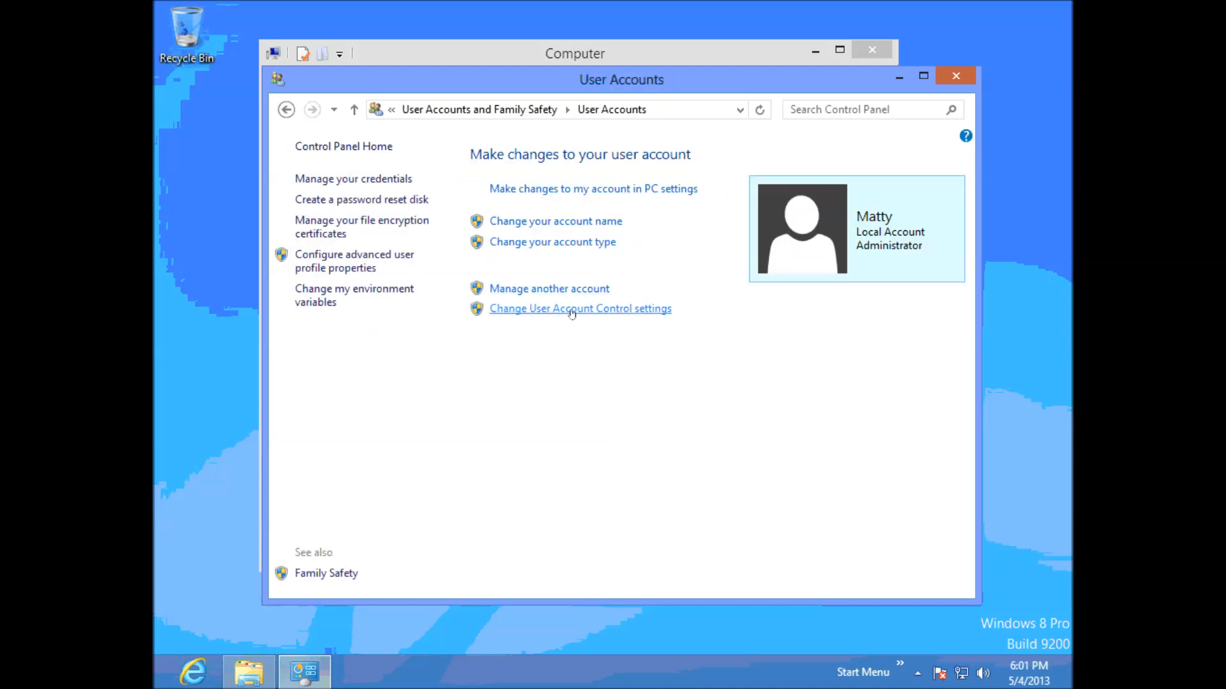
left_click(579, 308)
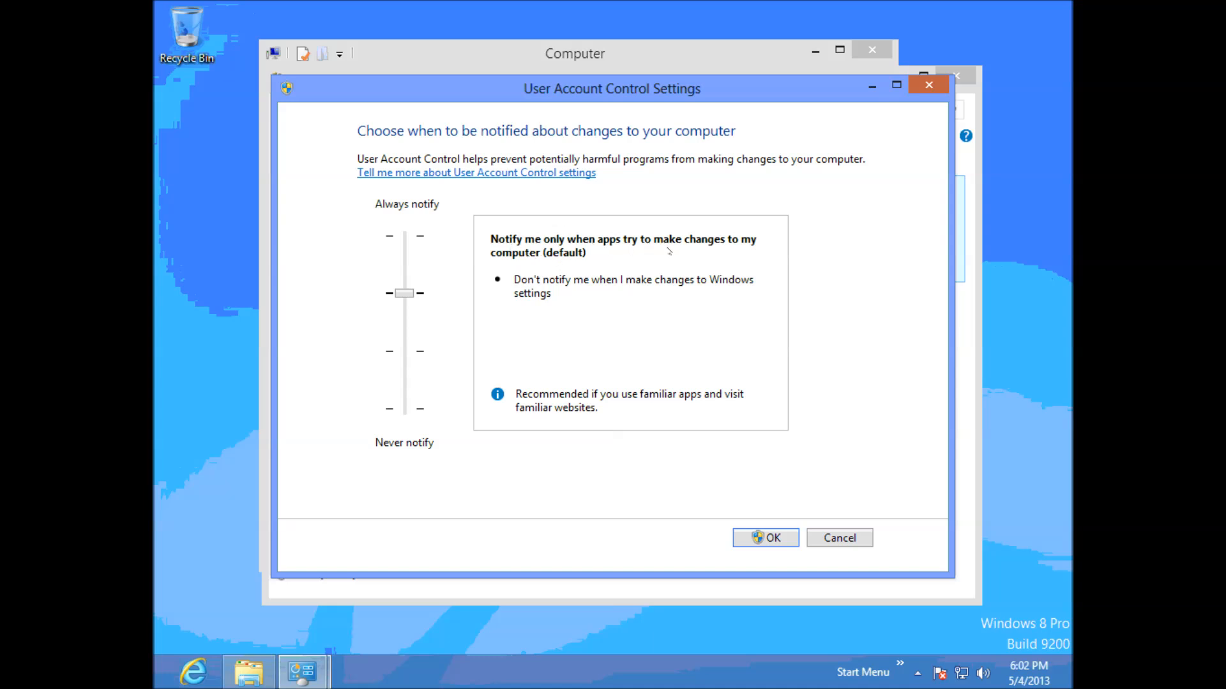
mouse_move(586, 265)
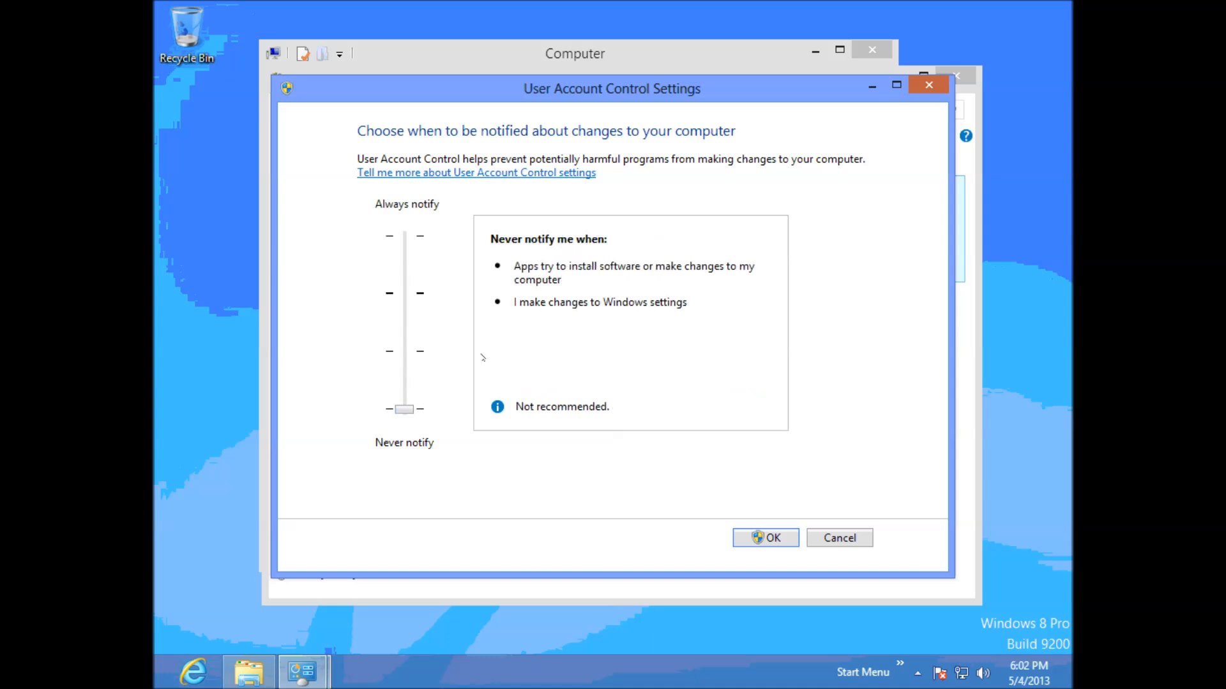
mouse_move(565, 416)
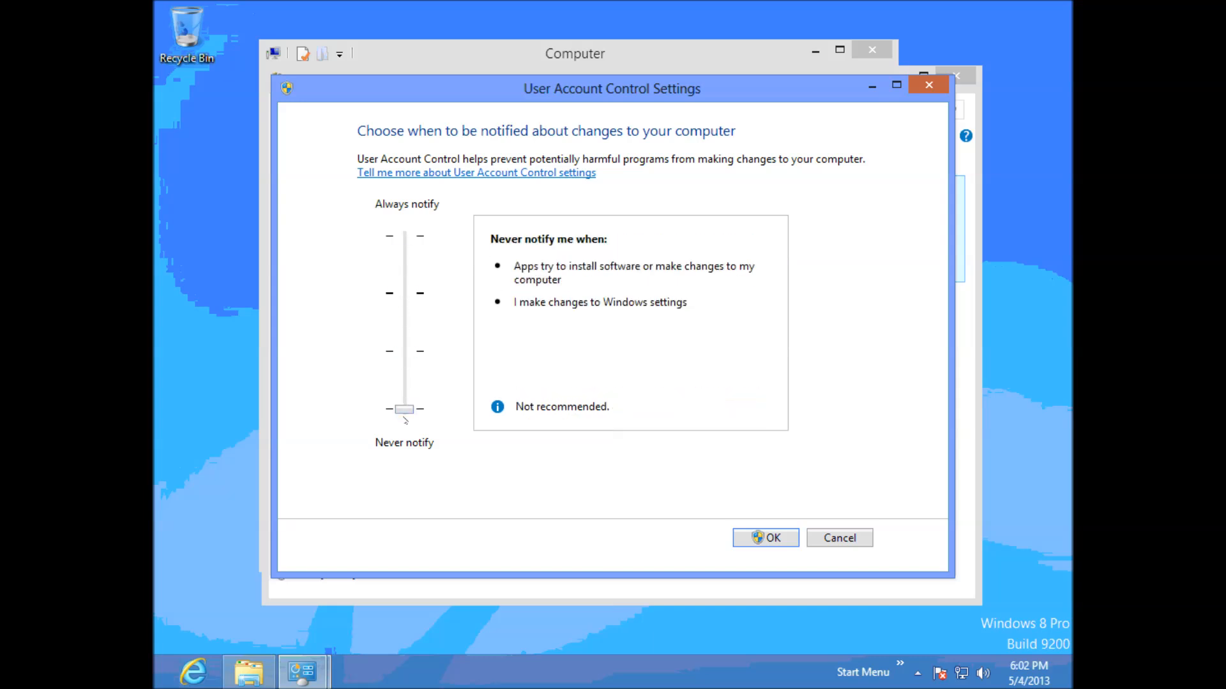
Confirm the Never notify change with Yes, close User Accounts, and select DVD RW Drive (D:).
left_click(765, 537)
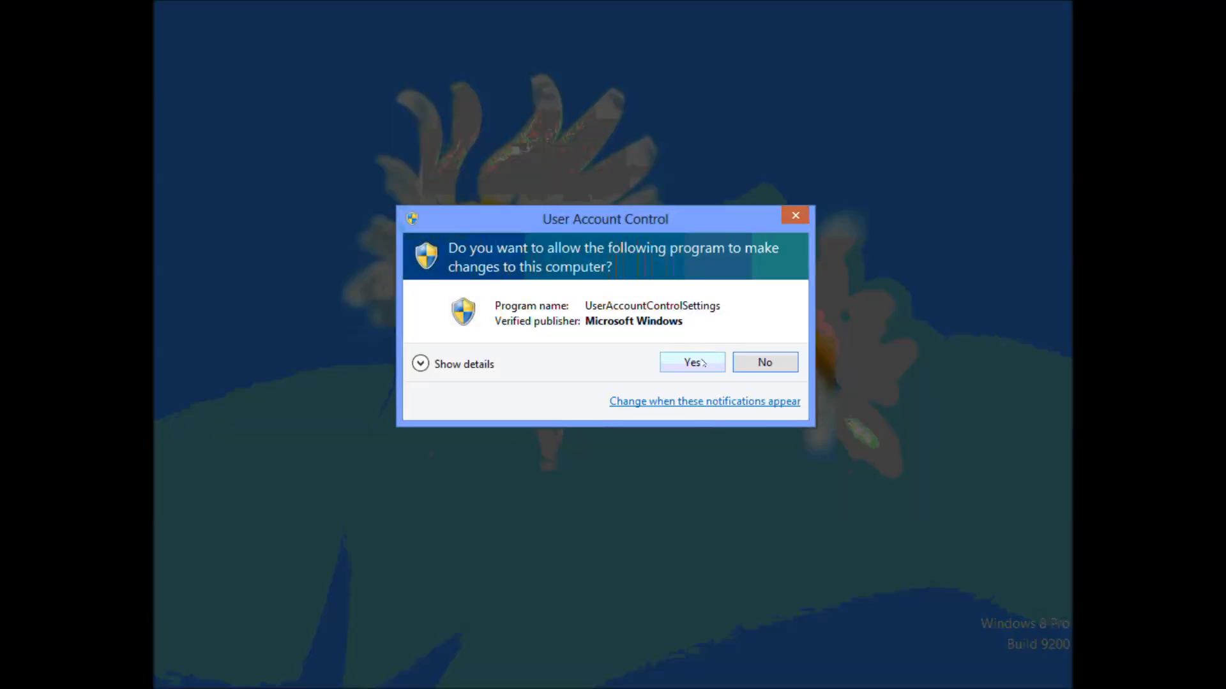
left_click(691, 362)
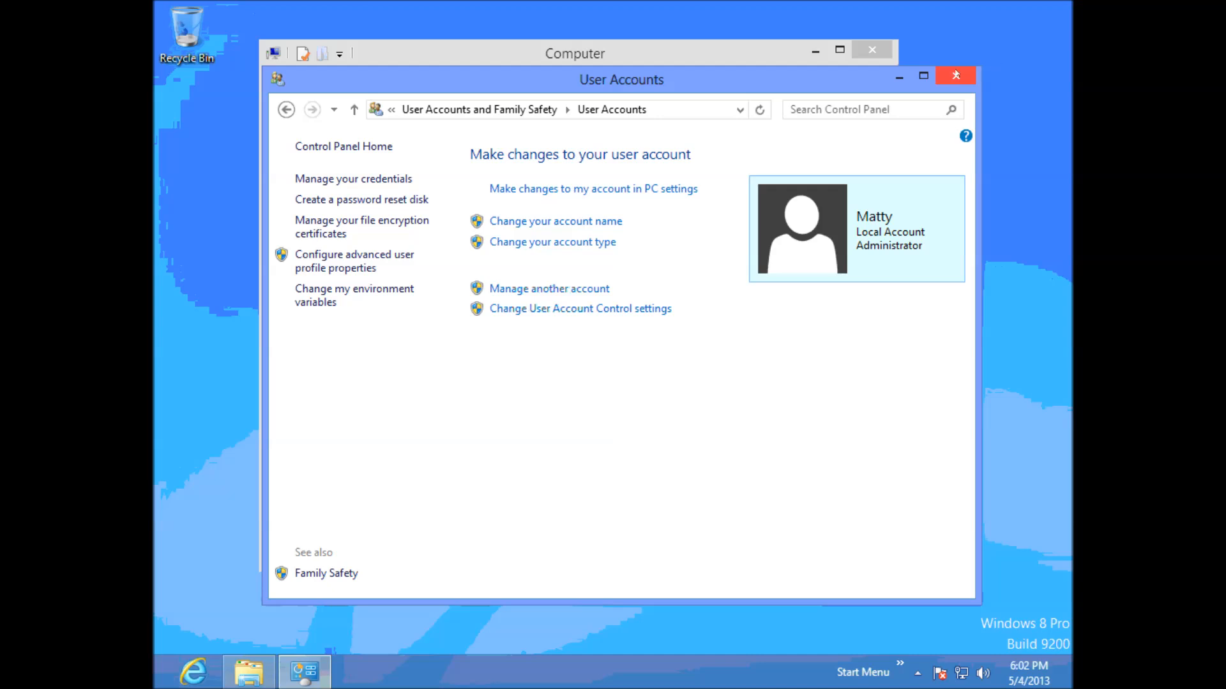
left_click(955, 75)
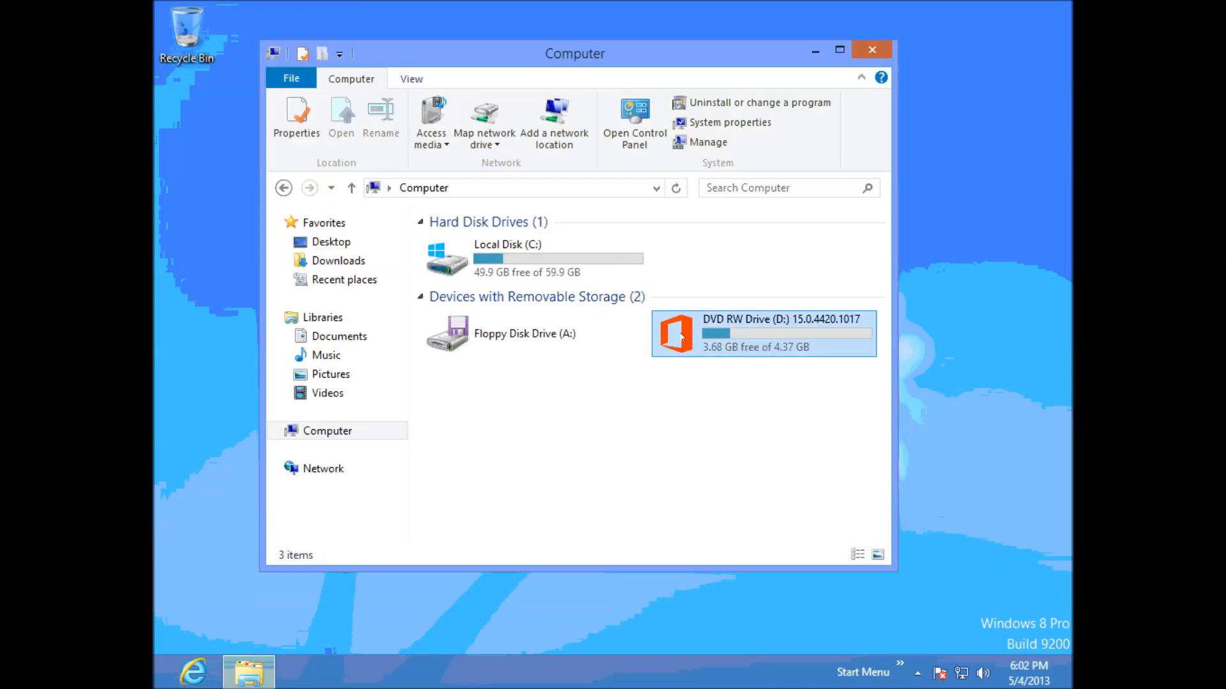
left_click(763, 333)
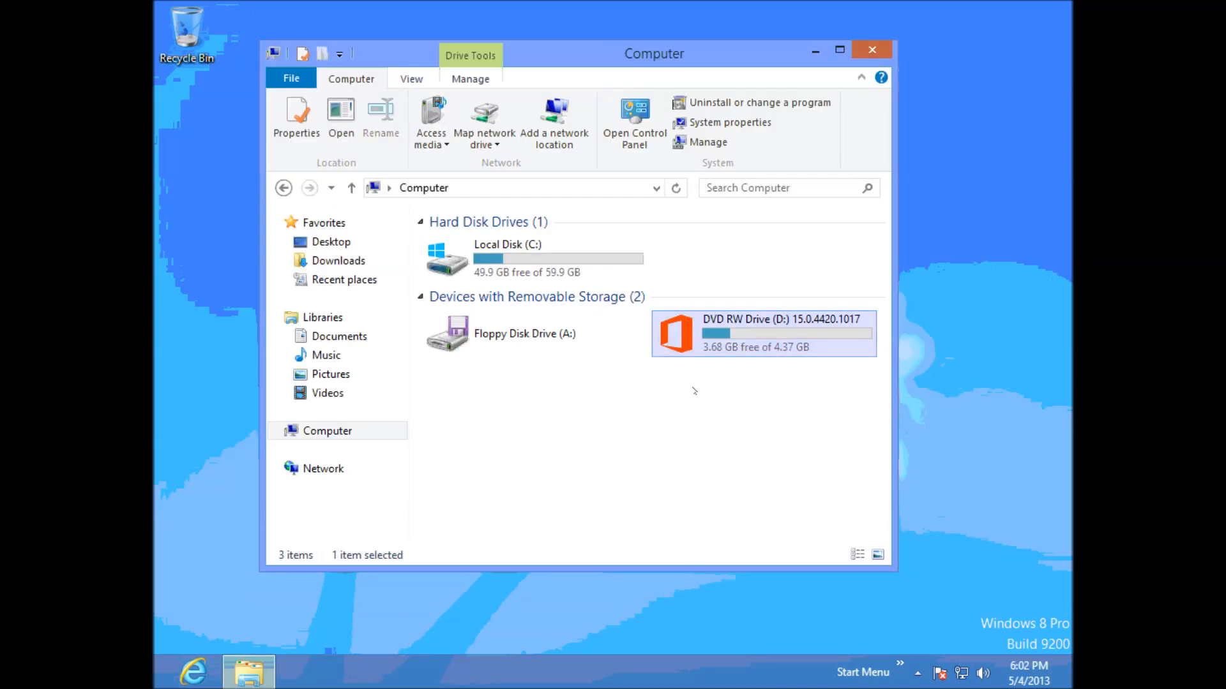
mouse_move(689, 360)
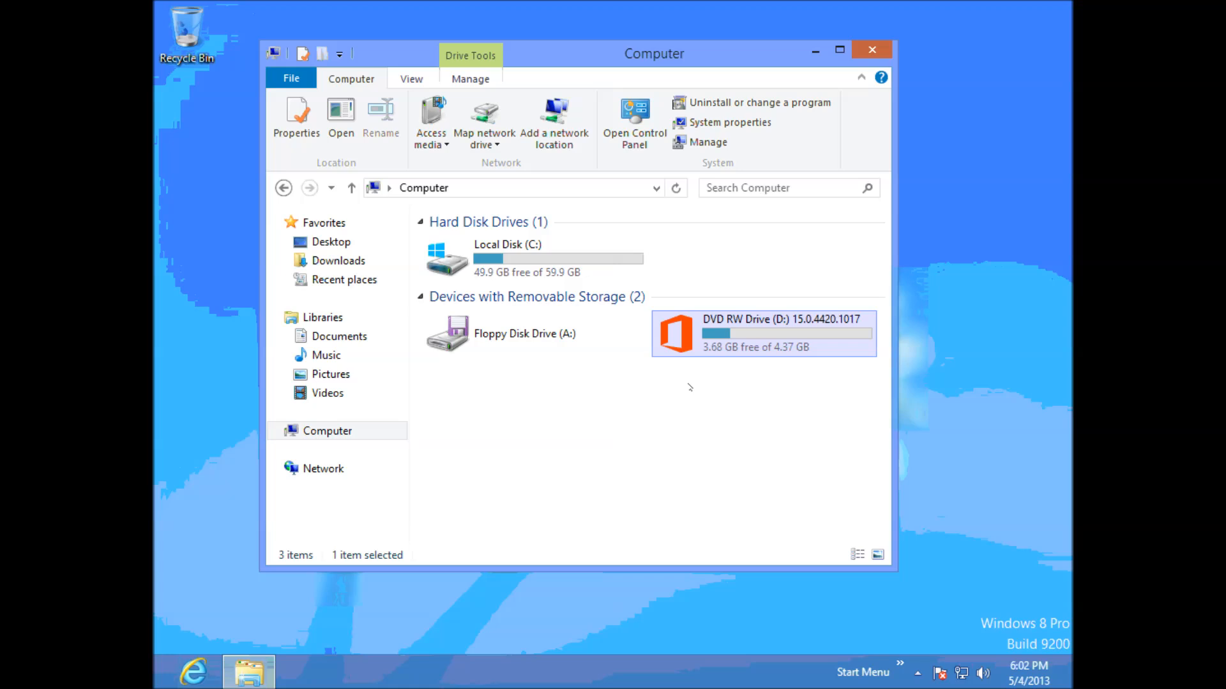
mouse_move(679, 334)
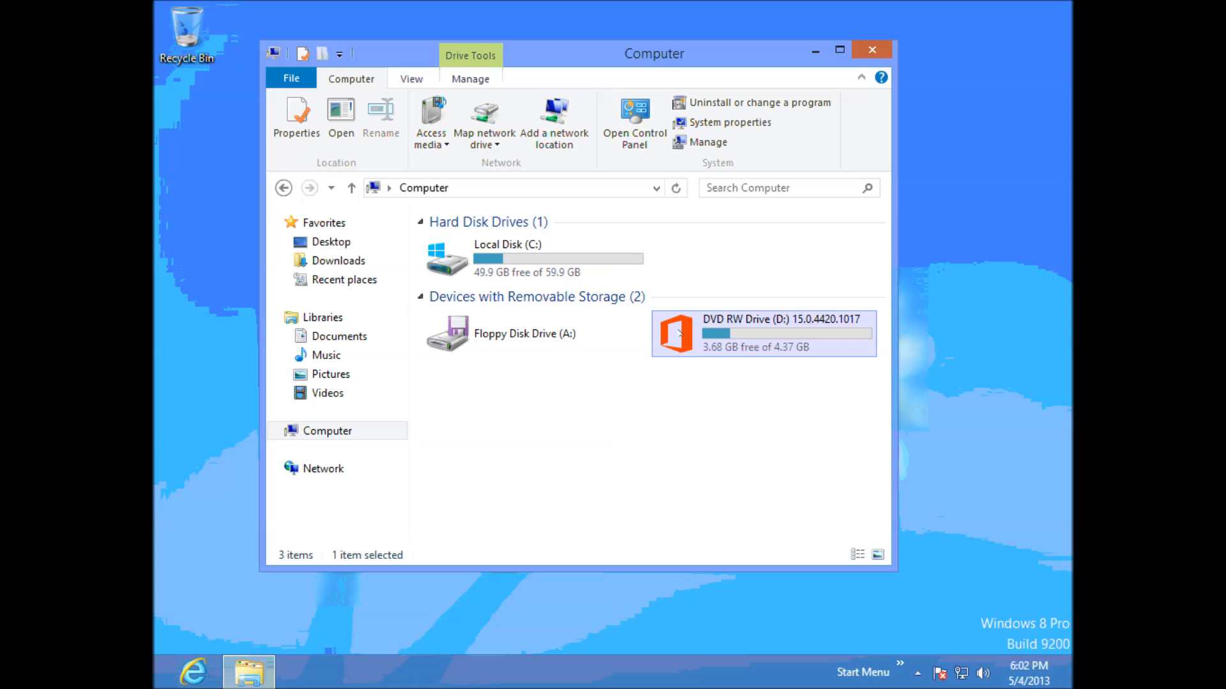
mouse_move(676, 332)
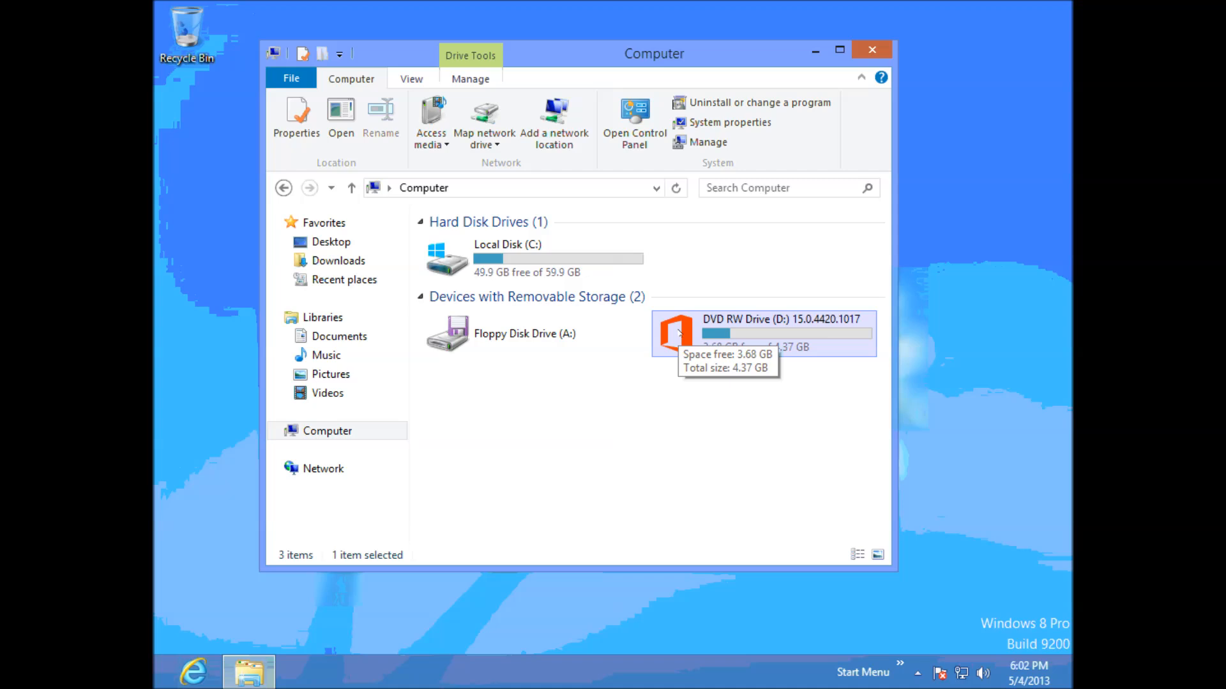
Run Office 2013 setup from the DVD with no UAC prompt, then cancel and close it.
double_click(766, 332)
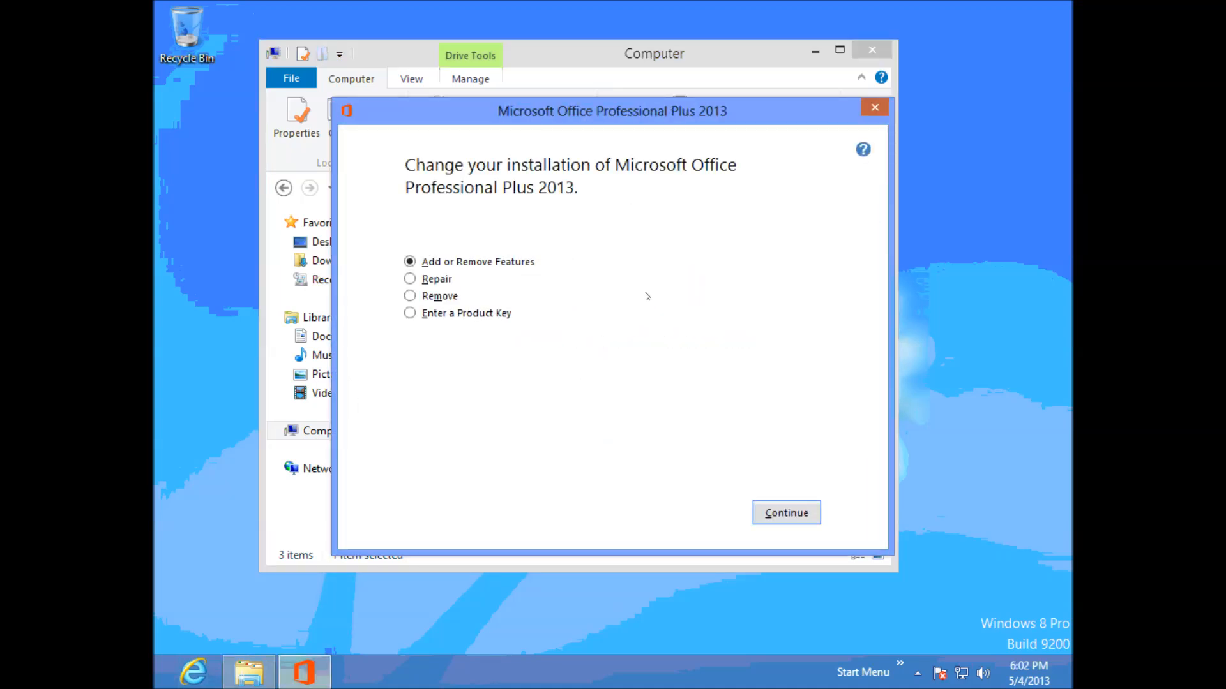
left_click(874, 108)
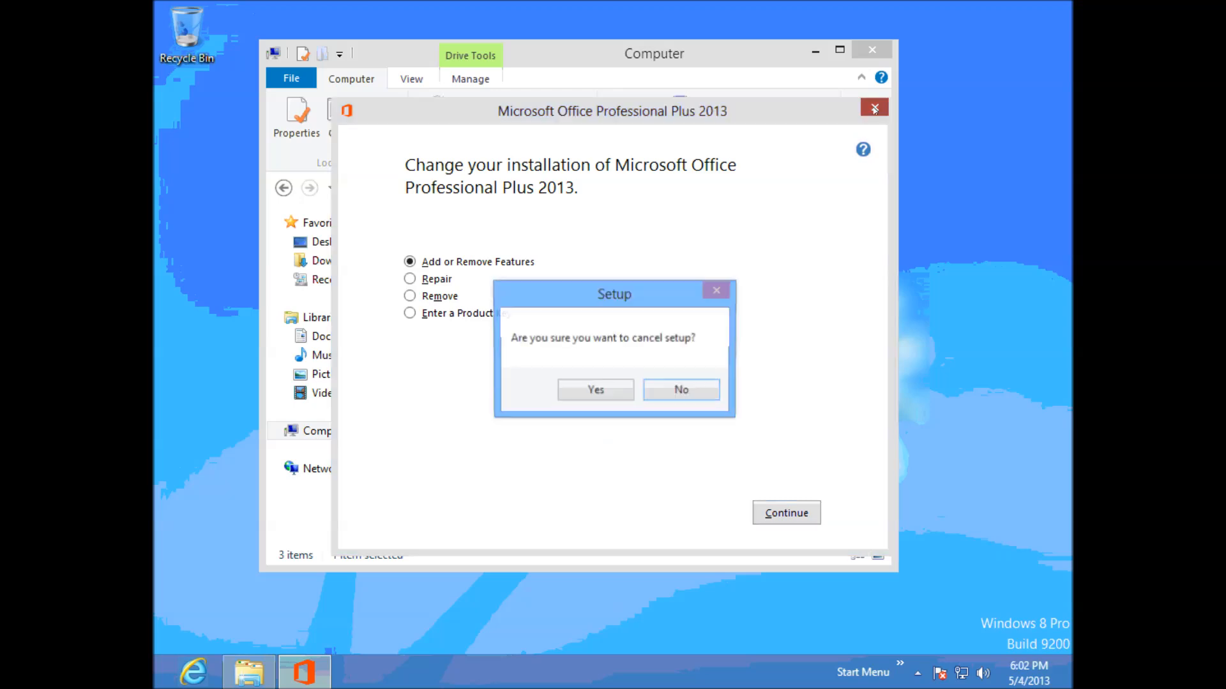
left_click(595, 389)
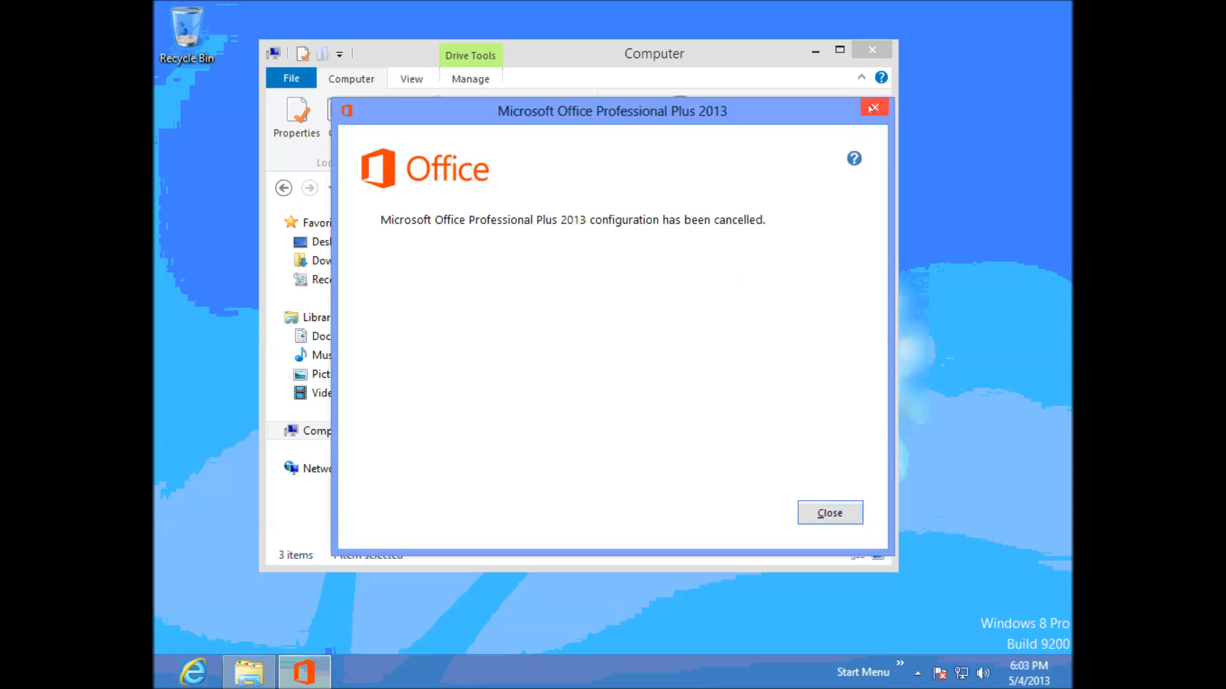
left_click(828, 512)
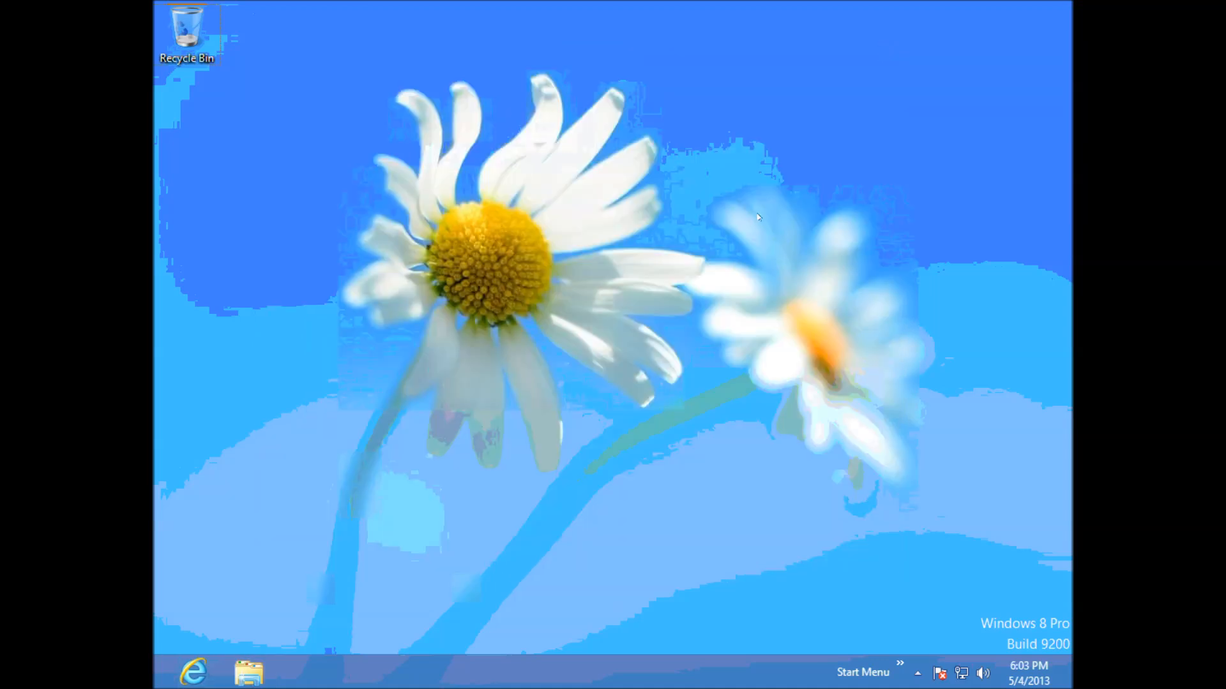